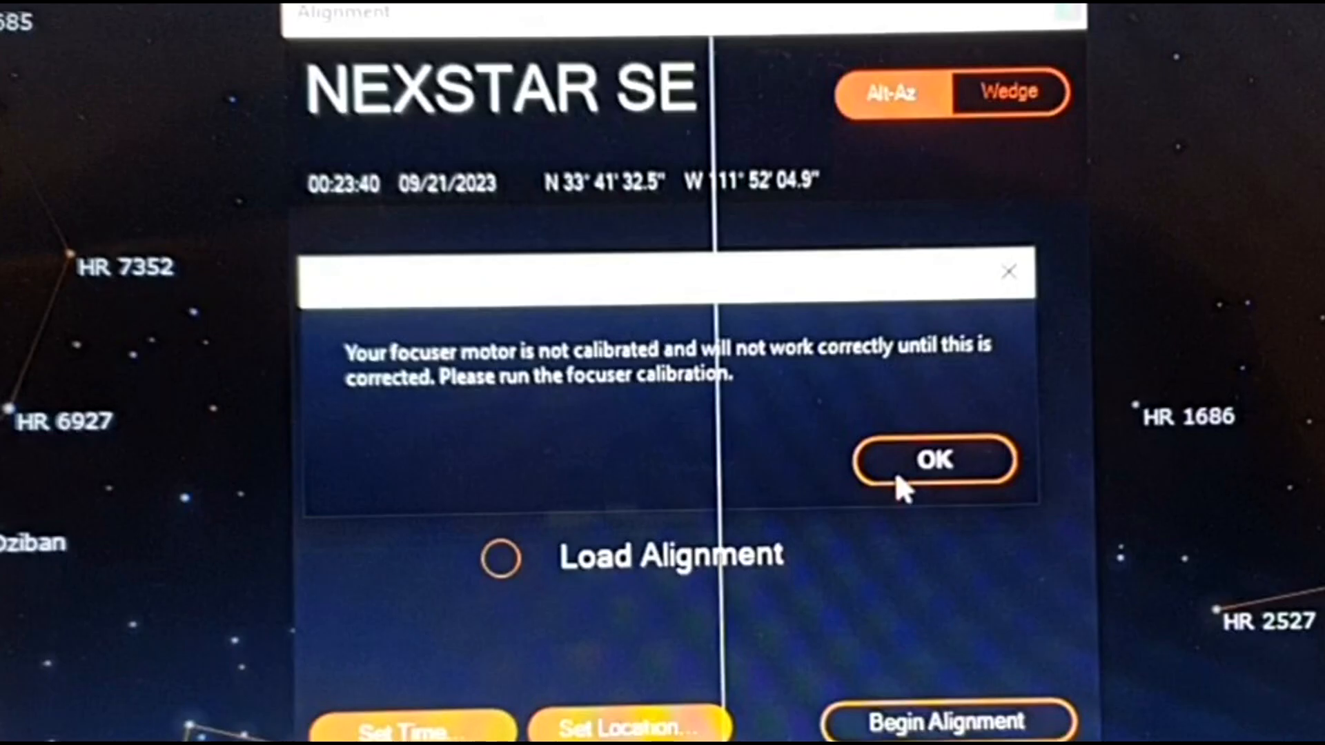
Dismiss the uncalibrated-focuser warning, then open Focuser Calibration and begin the calibration run
left_click(933, 460)
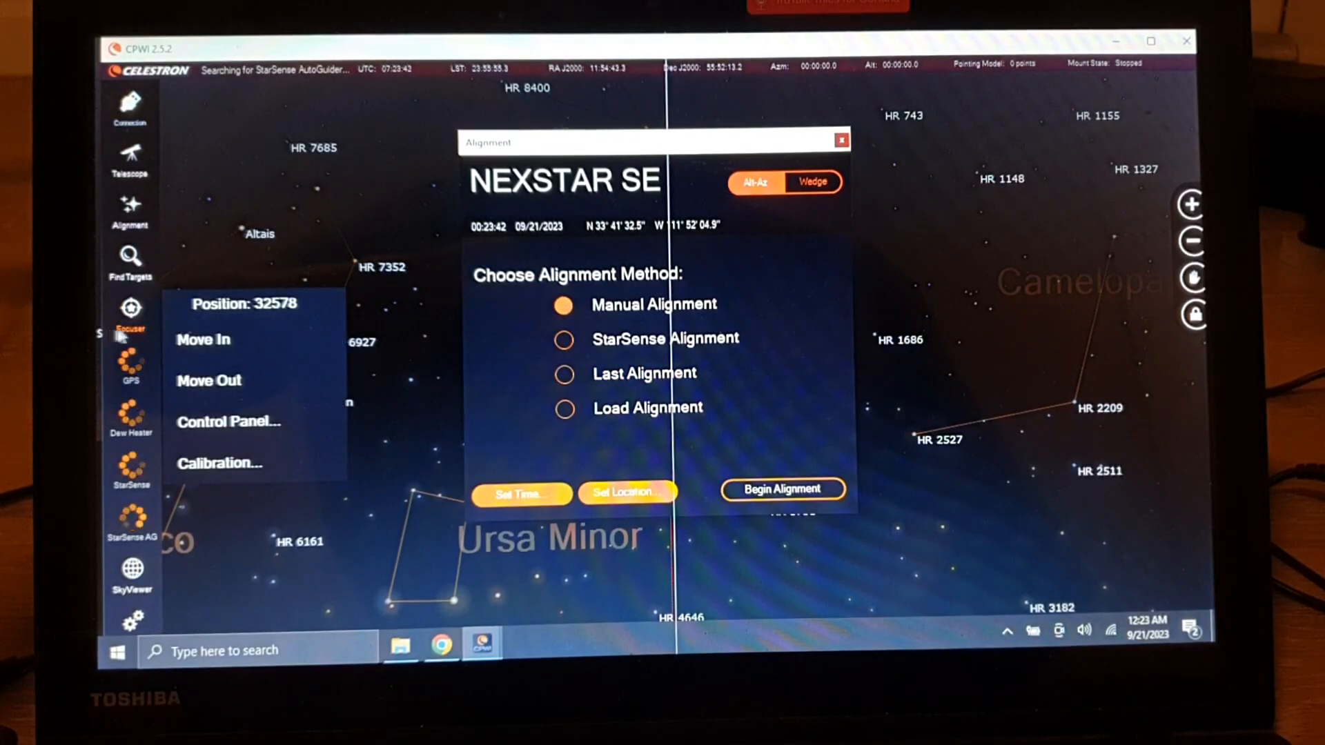
left_click(221, 464)
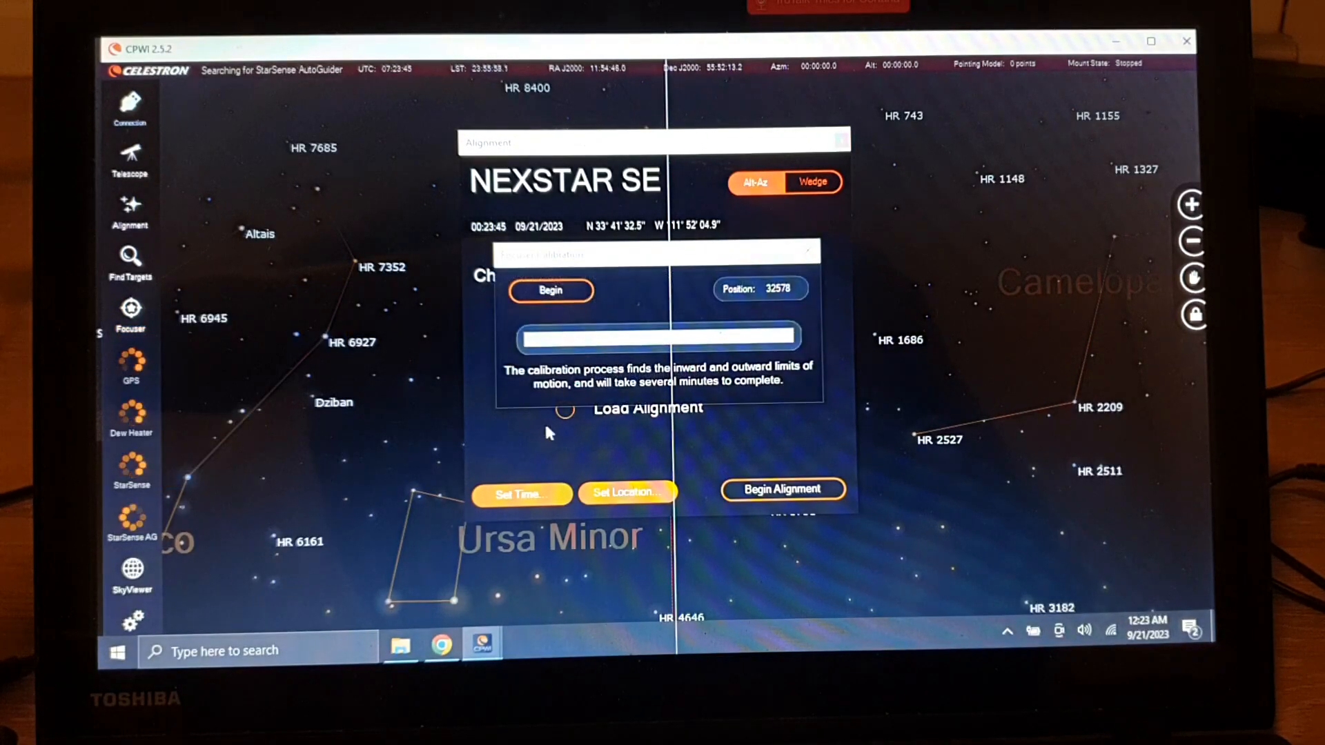
left_click(551, 290)
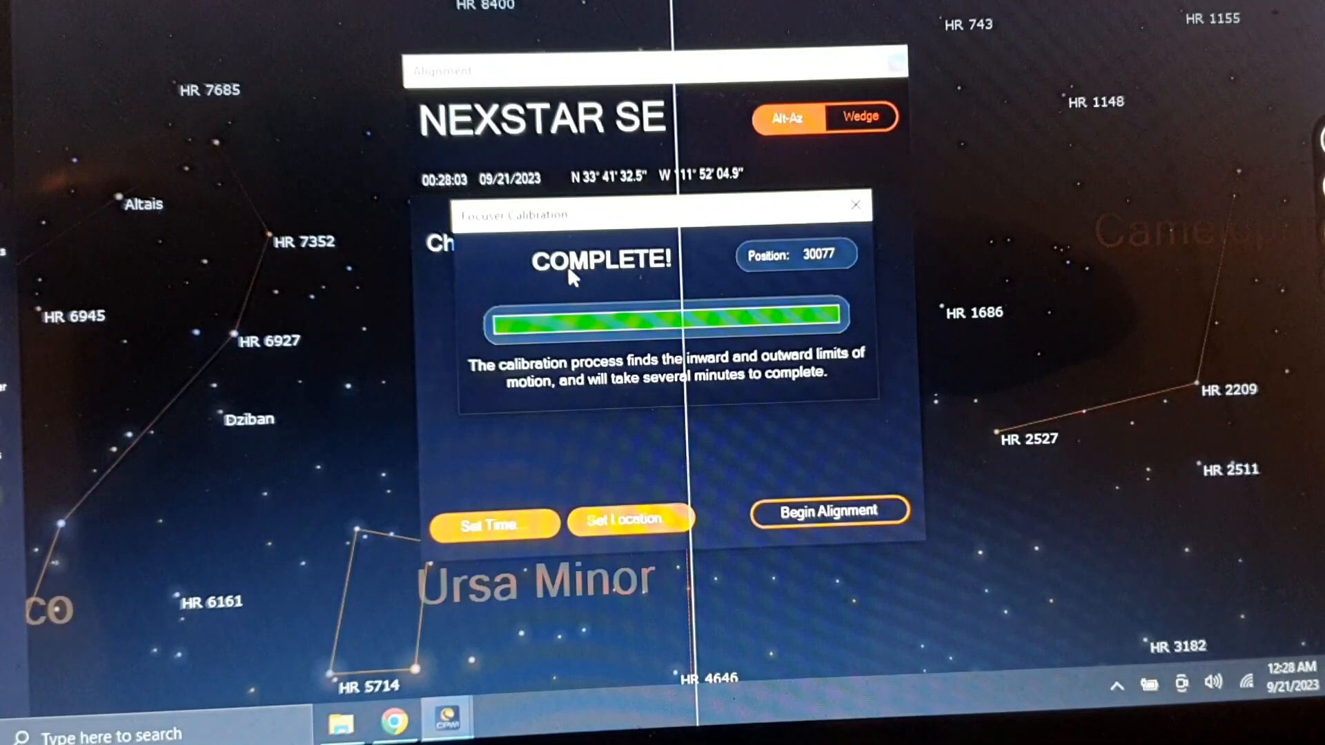
mouse_move(651, 296)
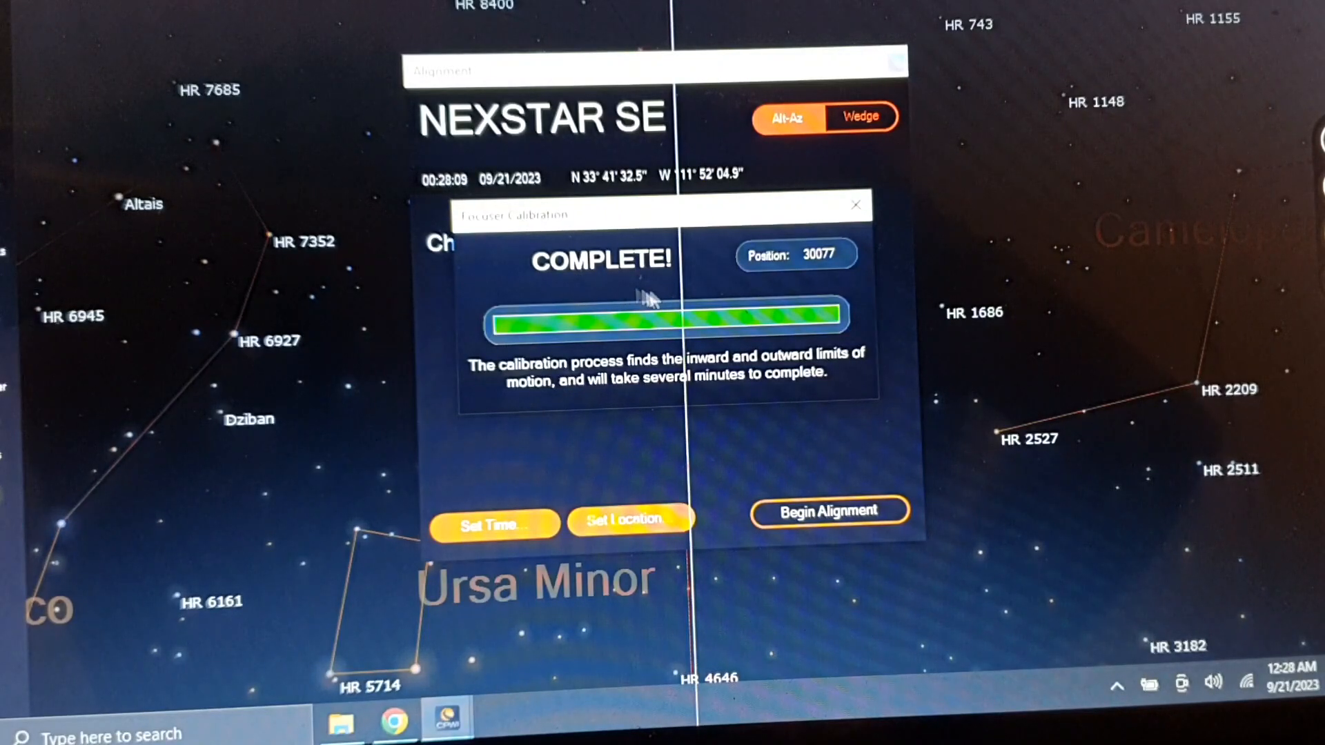
mouse_move(677, 300)
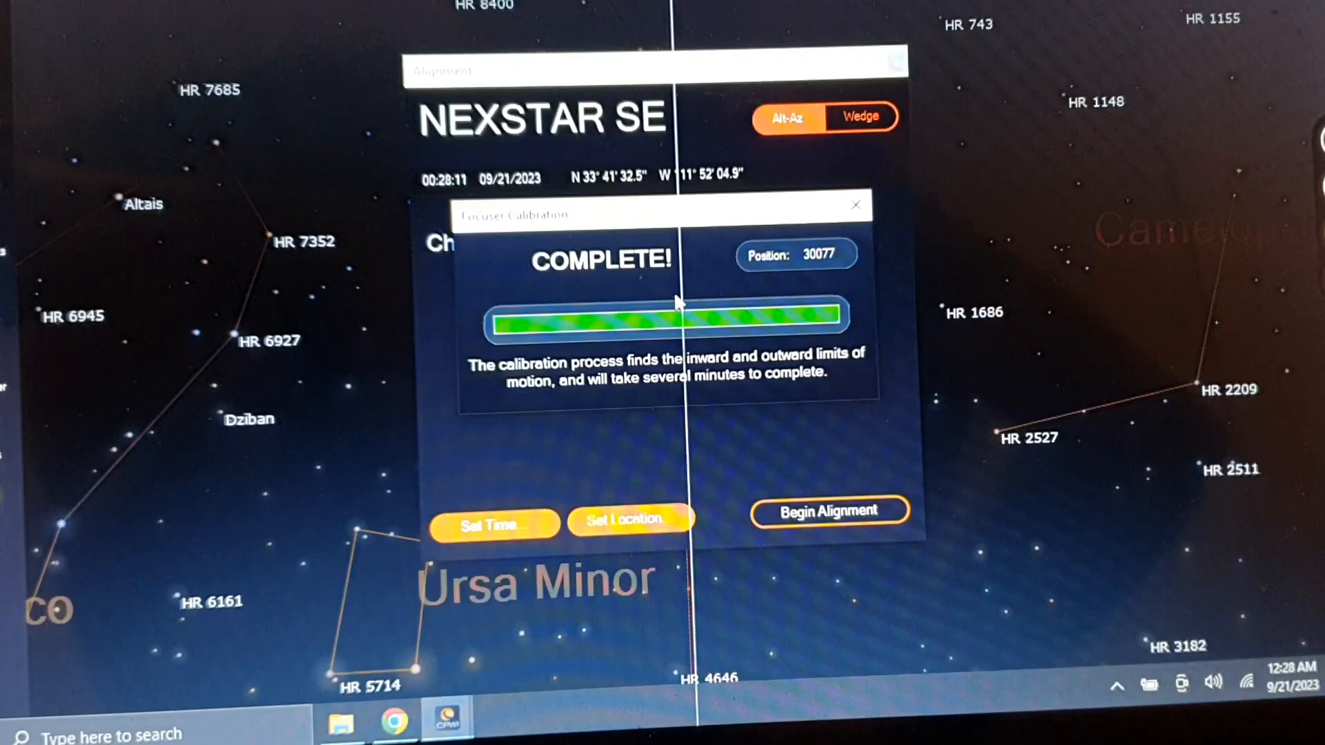